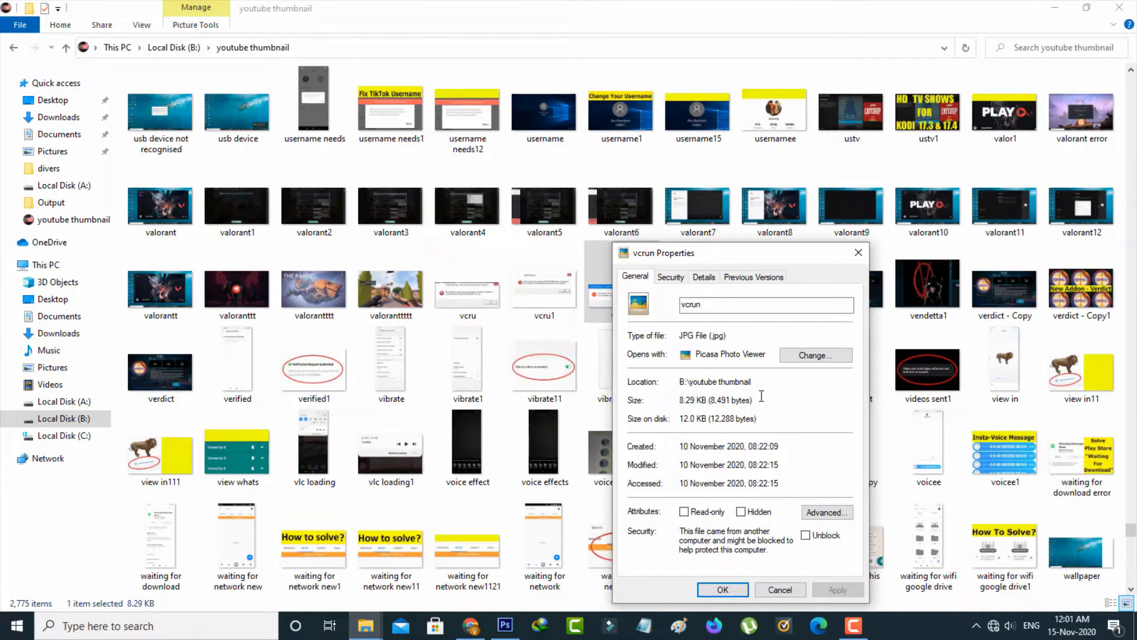
Step: Close the vcrun Properties dialog with OK
{"action": "left_click", "coordinate": [721, 589]}
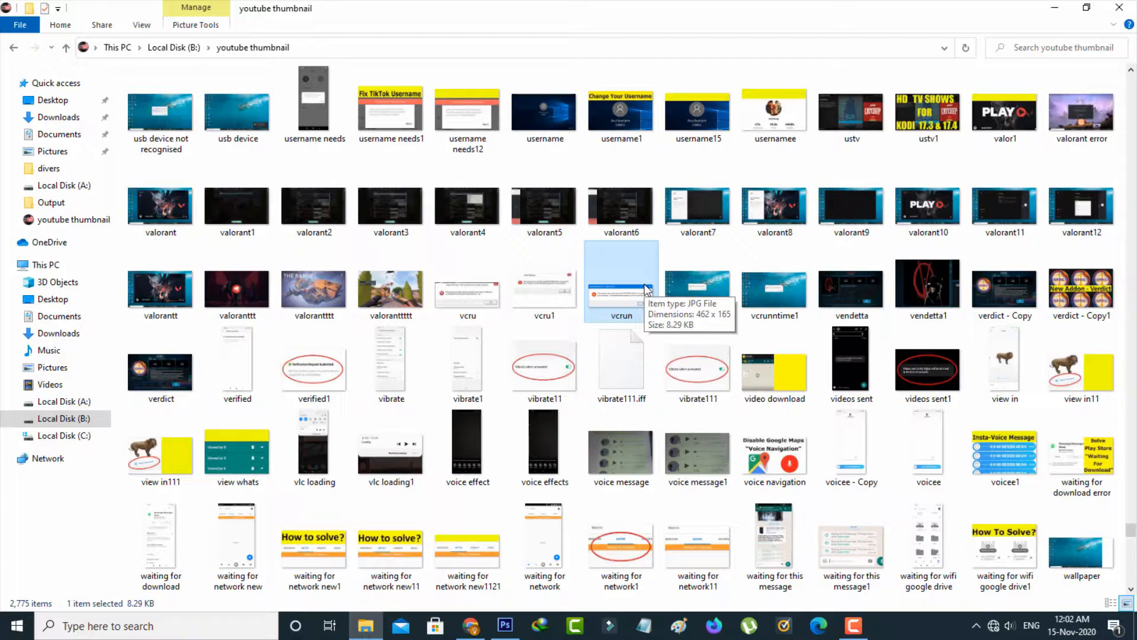
Step: Open the vcrun image in Paint through the right-click Open with menu
{"action": "right_click", "coordinate": [621, 281]}
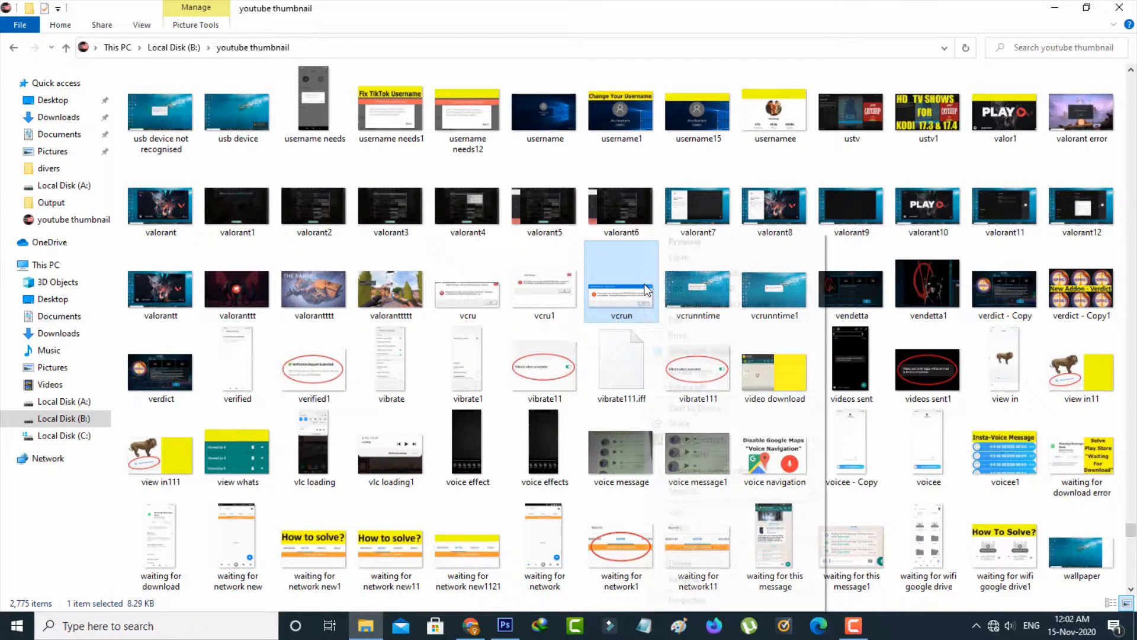
{"action": "right_click", "coordinate": [621, 282]}
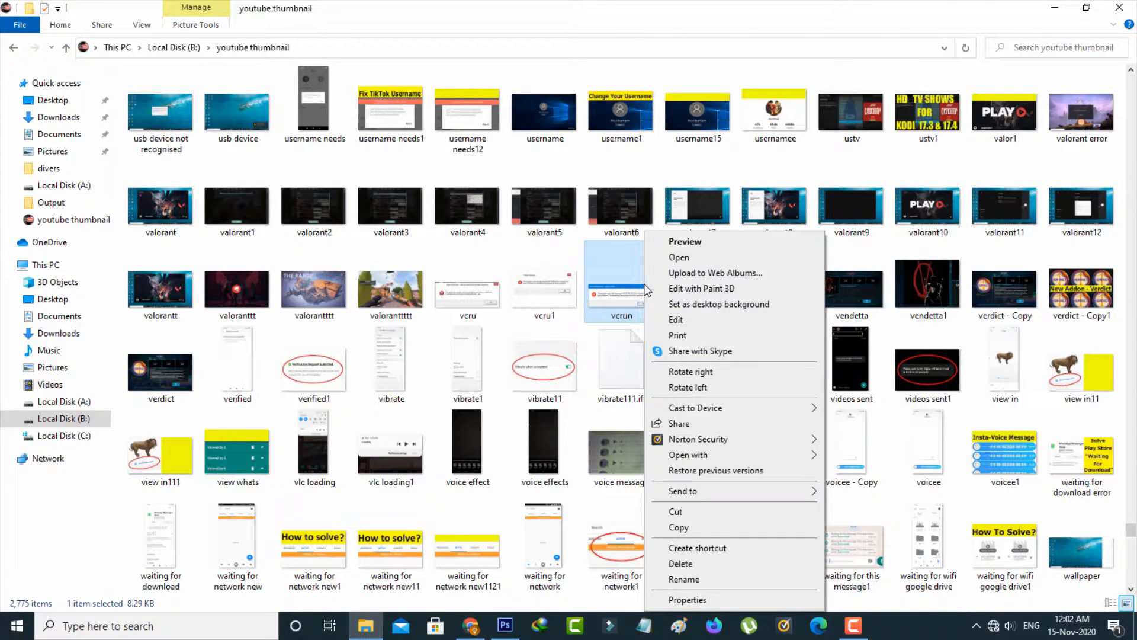
{"action": "mouse_move", "coordinate": [729, 356]}
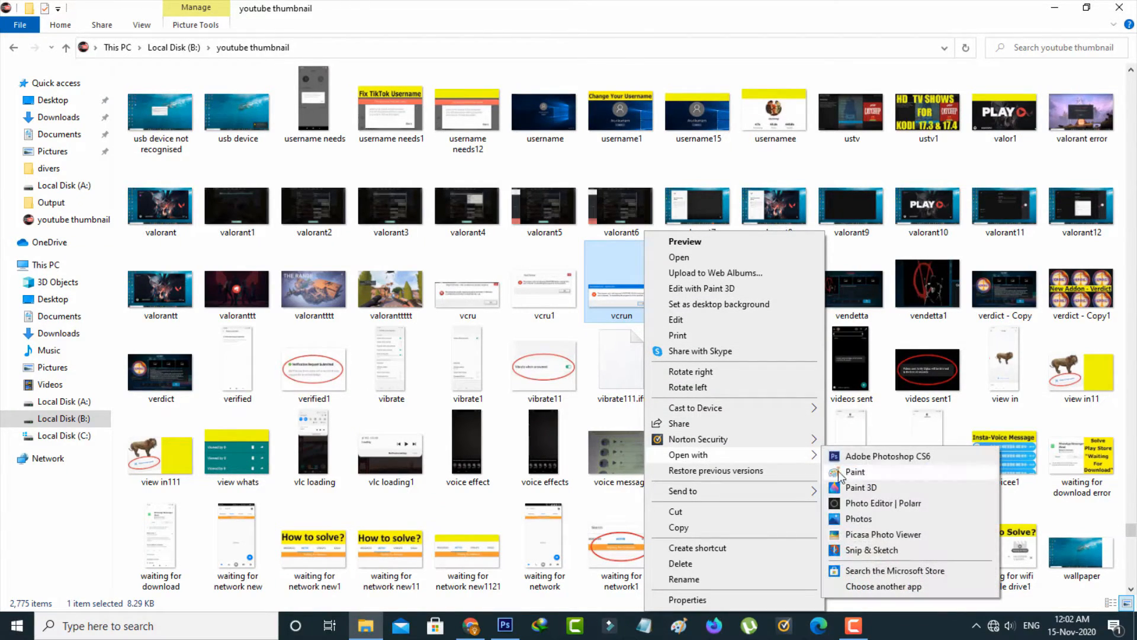
{"action": "left_click", "coordinate": [855, 471]}
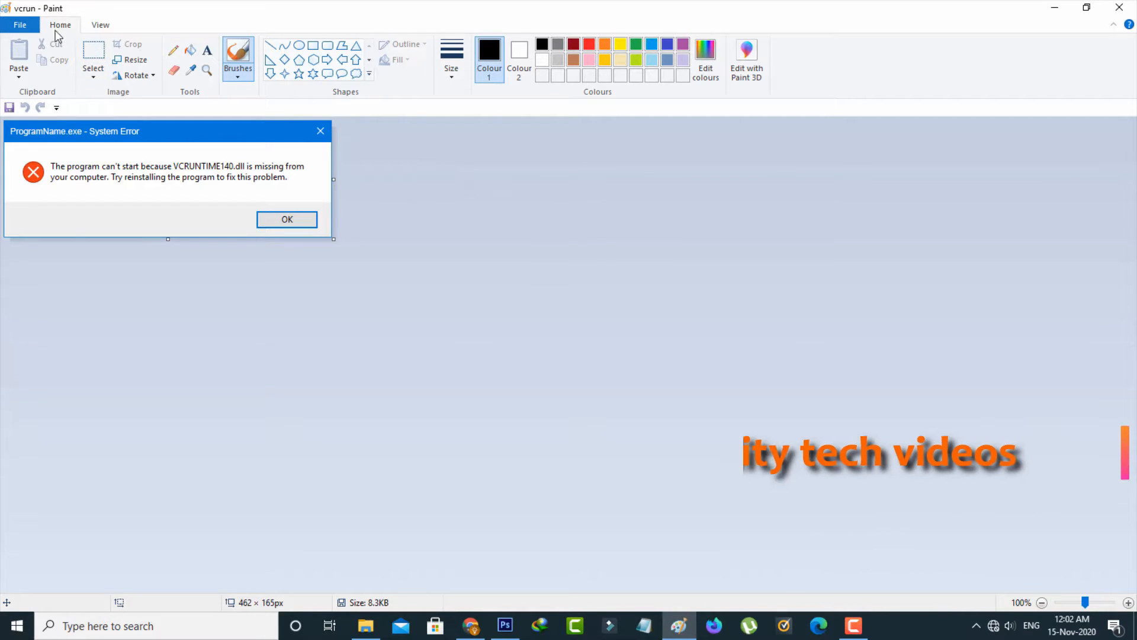
Step: Start a Save as of the vcrun picture from Paint's File menu
{"action": "left_click", "coordinate": [19, 25]}
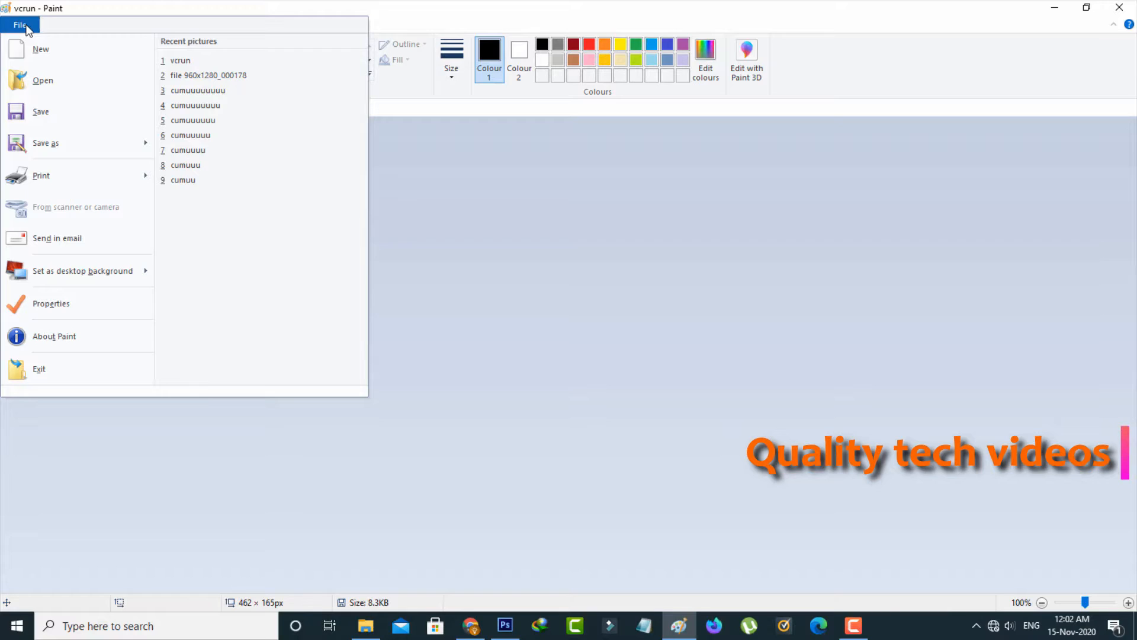
{"action": "left_click", "coordinate": [41, 112]}
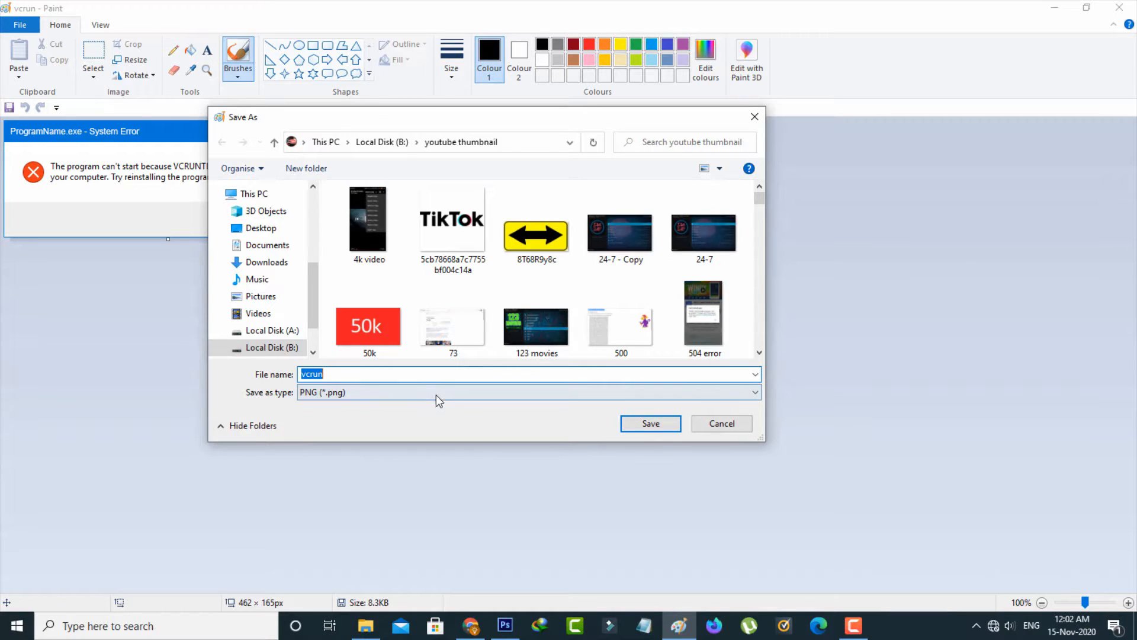
Step: Save the picture as JPEG 'vcrun sample' and switch to Photoshop
{"action": "left_click", "coordinate": [528, 391]}
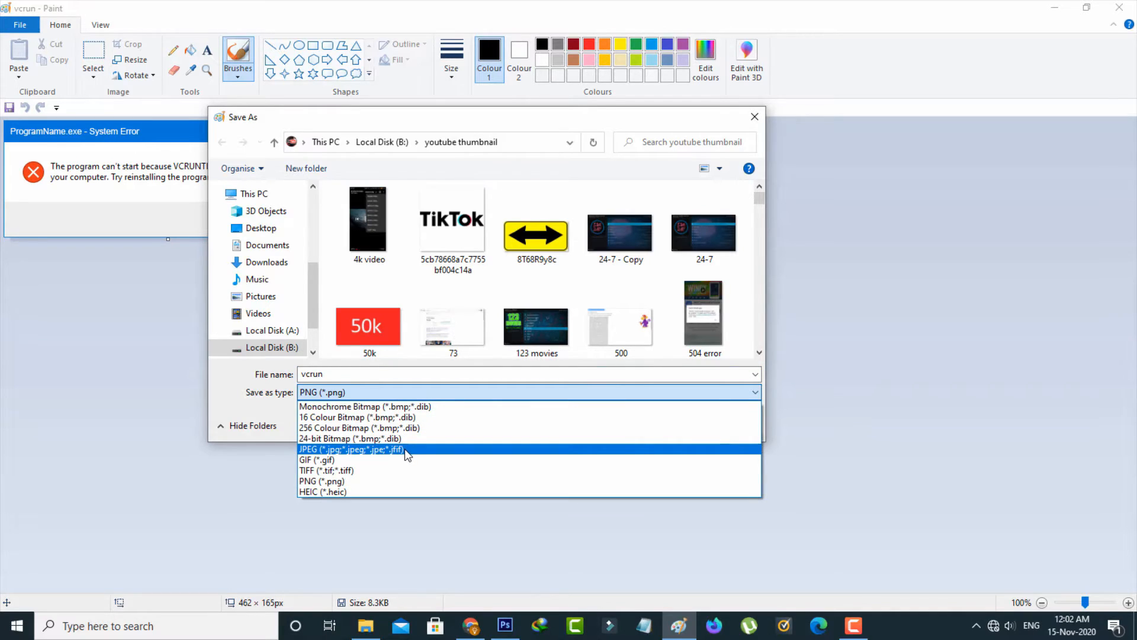
{"action": "left_click", "coordinate": [352, 449]}
{"action": "type", "text": " sa"}
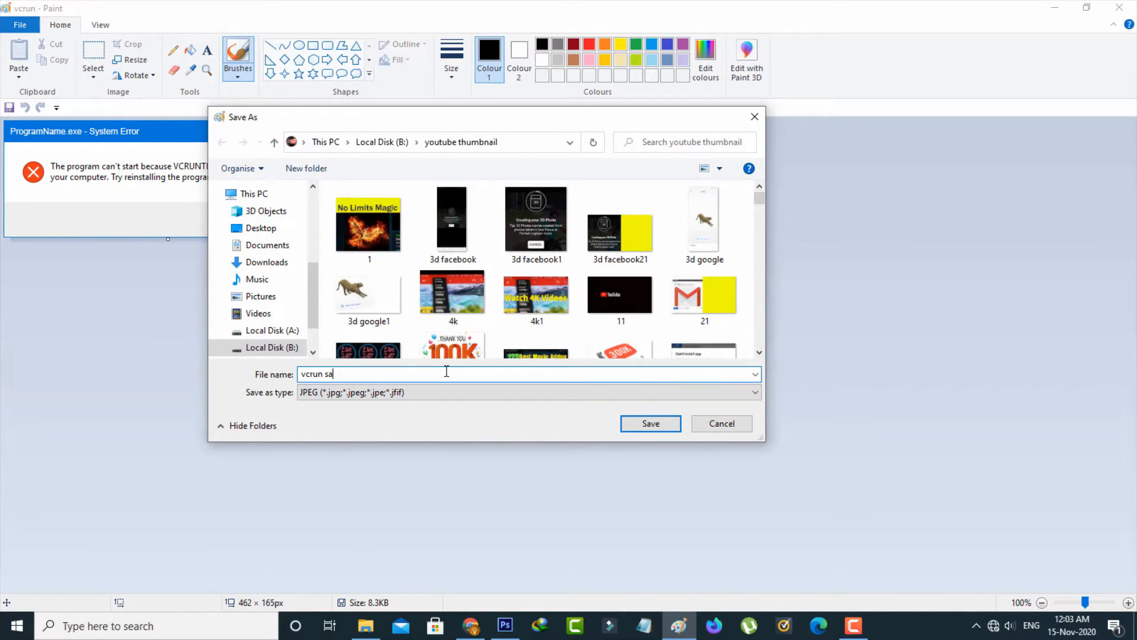
{"action": "type", "text": "mple"}
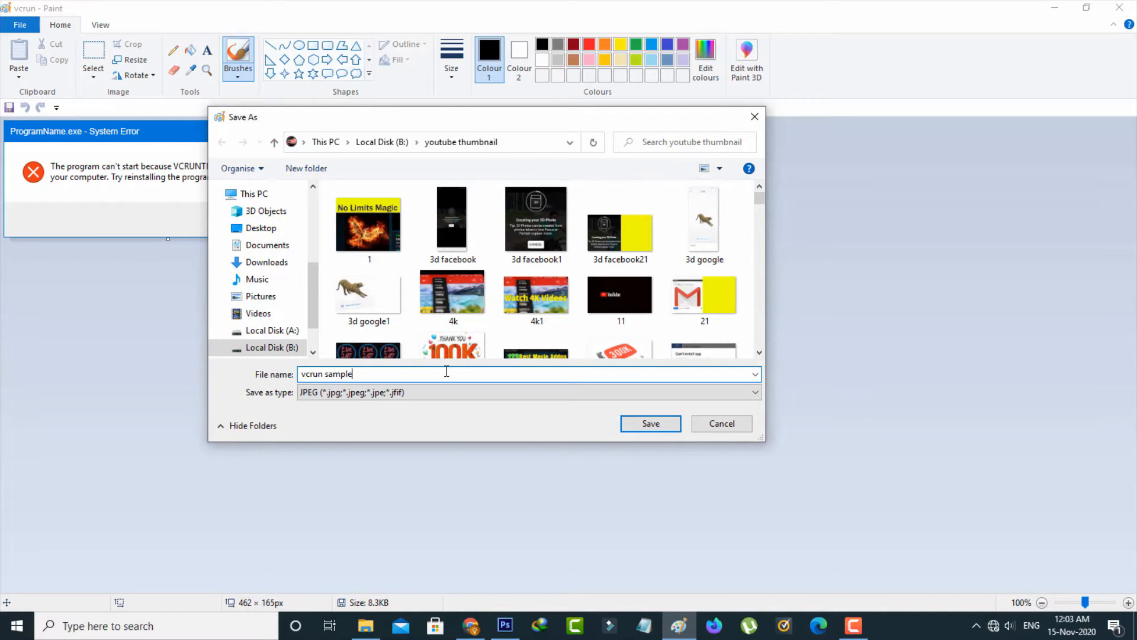
{"action": "mouse_move", "coordinate": [576, 442]}
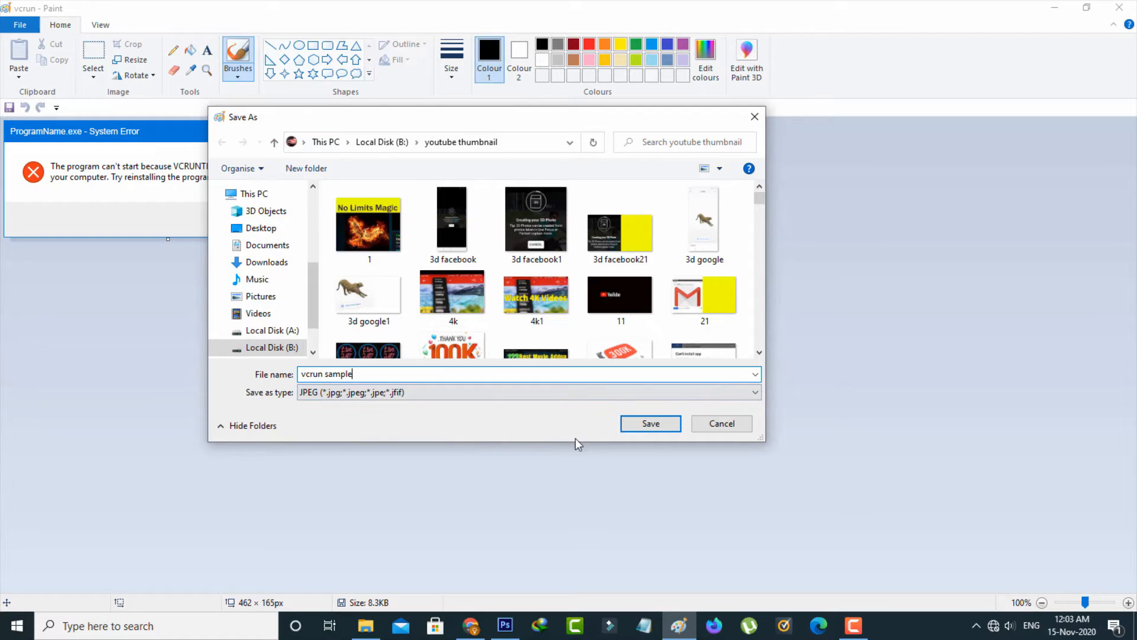
{"action": "left_click", "coordinate": [649, 422]}
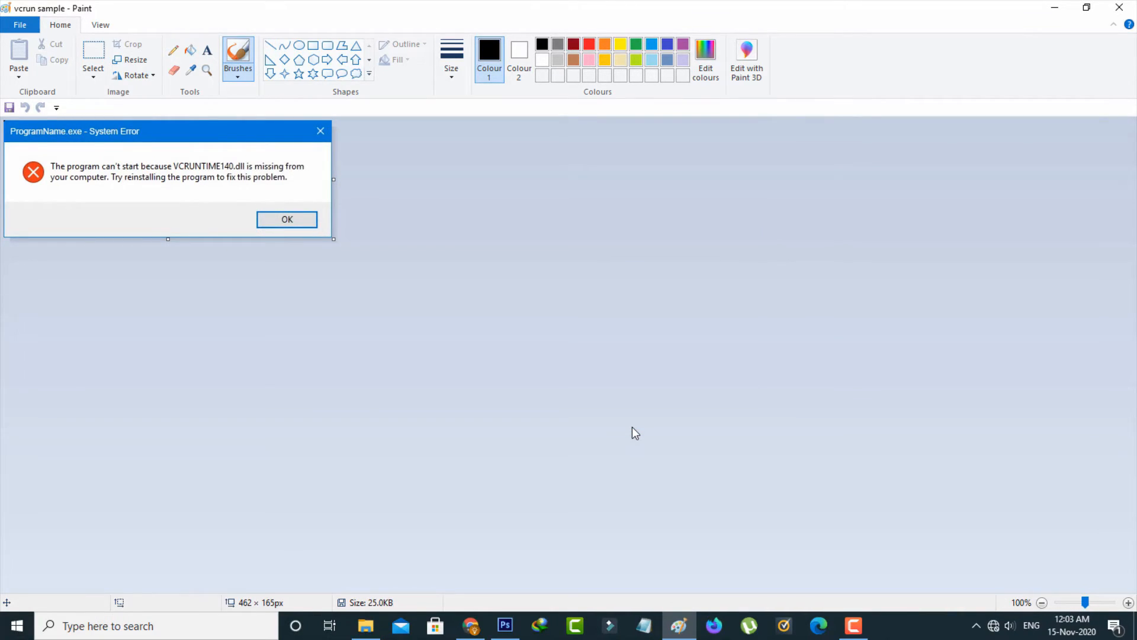
{"action": "left_click", "coordinate": [504, 626]}
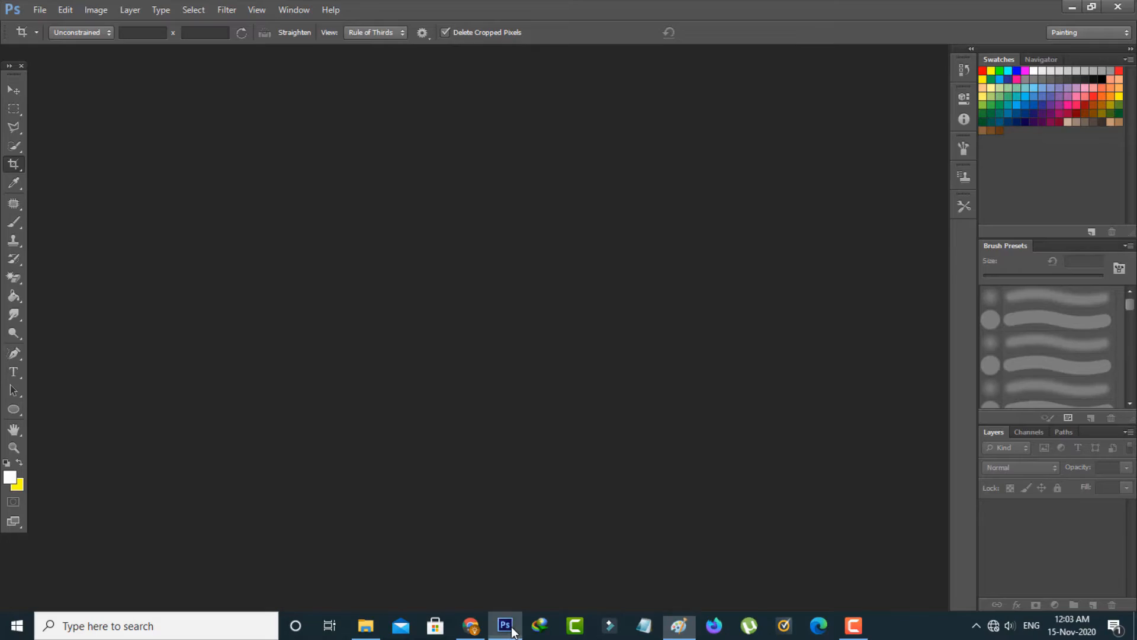
{"action": "mouse_move", "coordinate": [283, 274]}
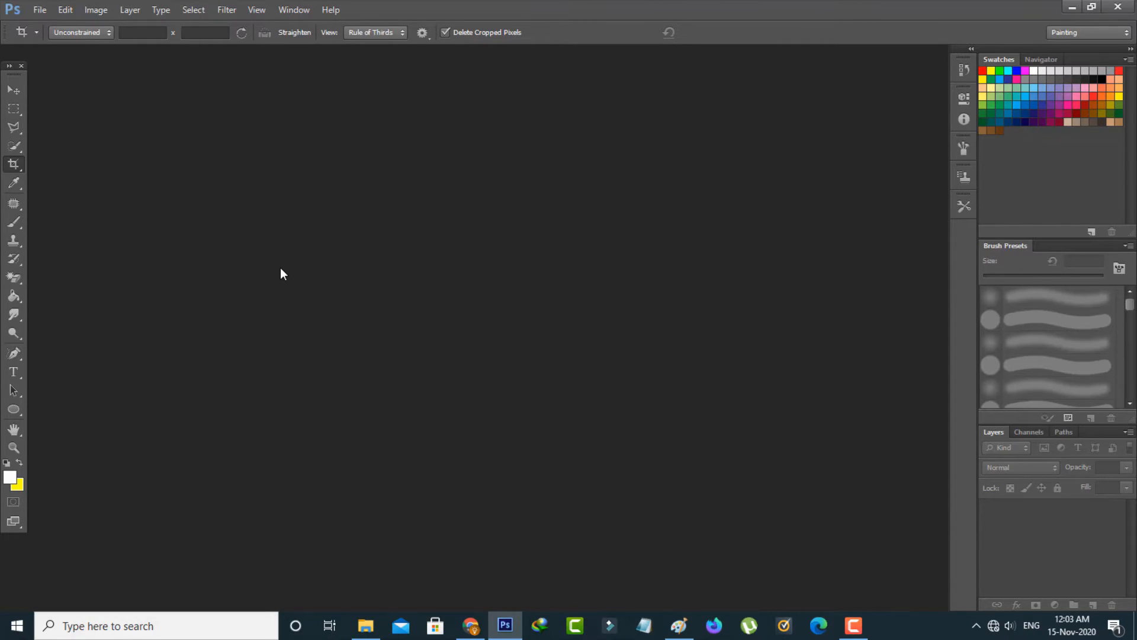
{"action": "mouse_move", "coordinate": [36, 16]}
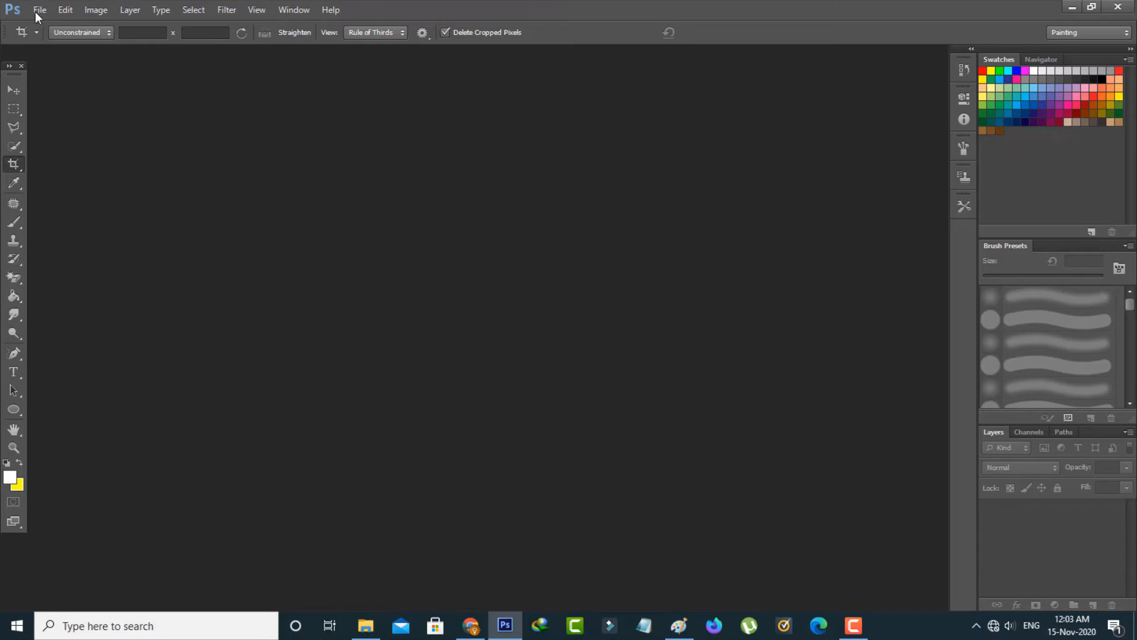
Step: Open 'vcrun sample' from the youtube thumbnail folder via File > Open
{"action": "left_click", "coordinate": [39, 9]}
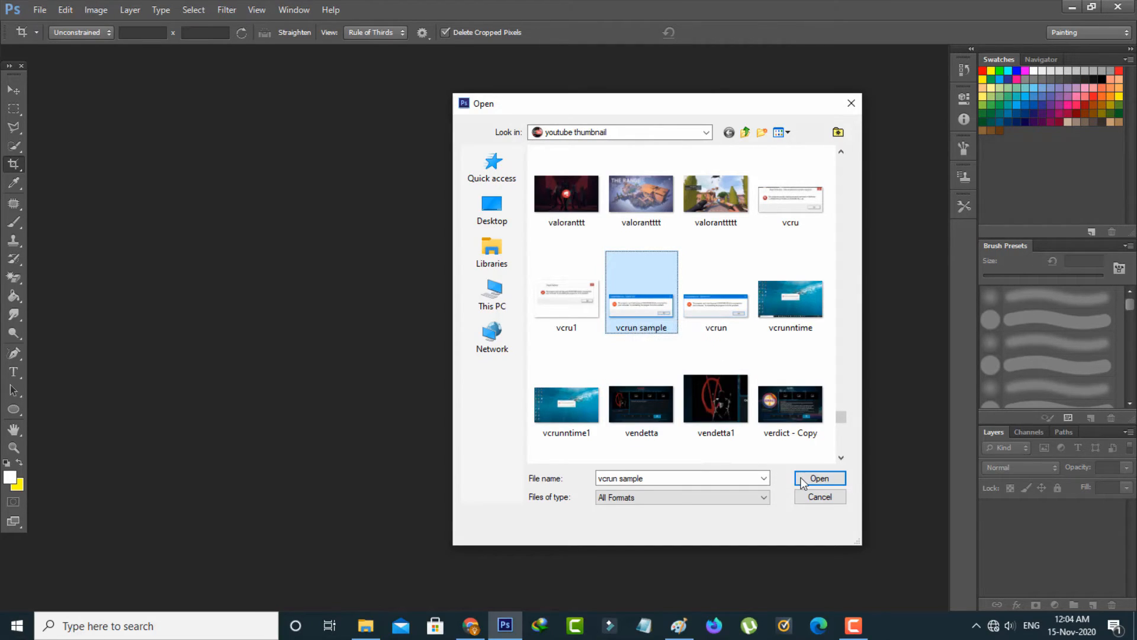
{"action": "left_click", "coordinate": [820, 478]}
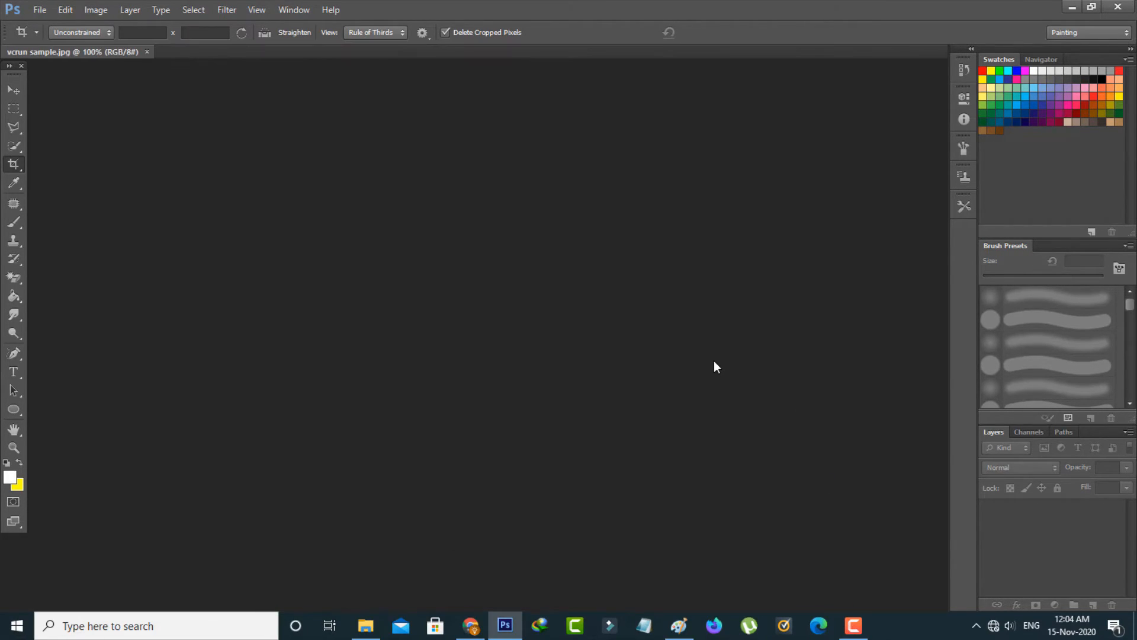